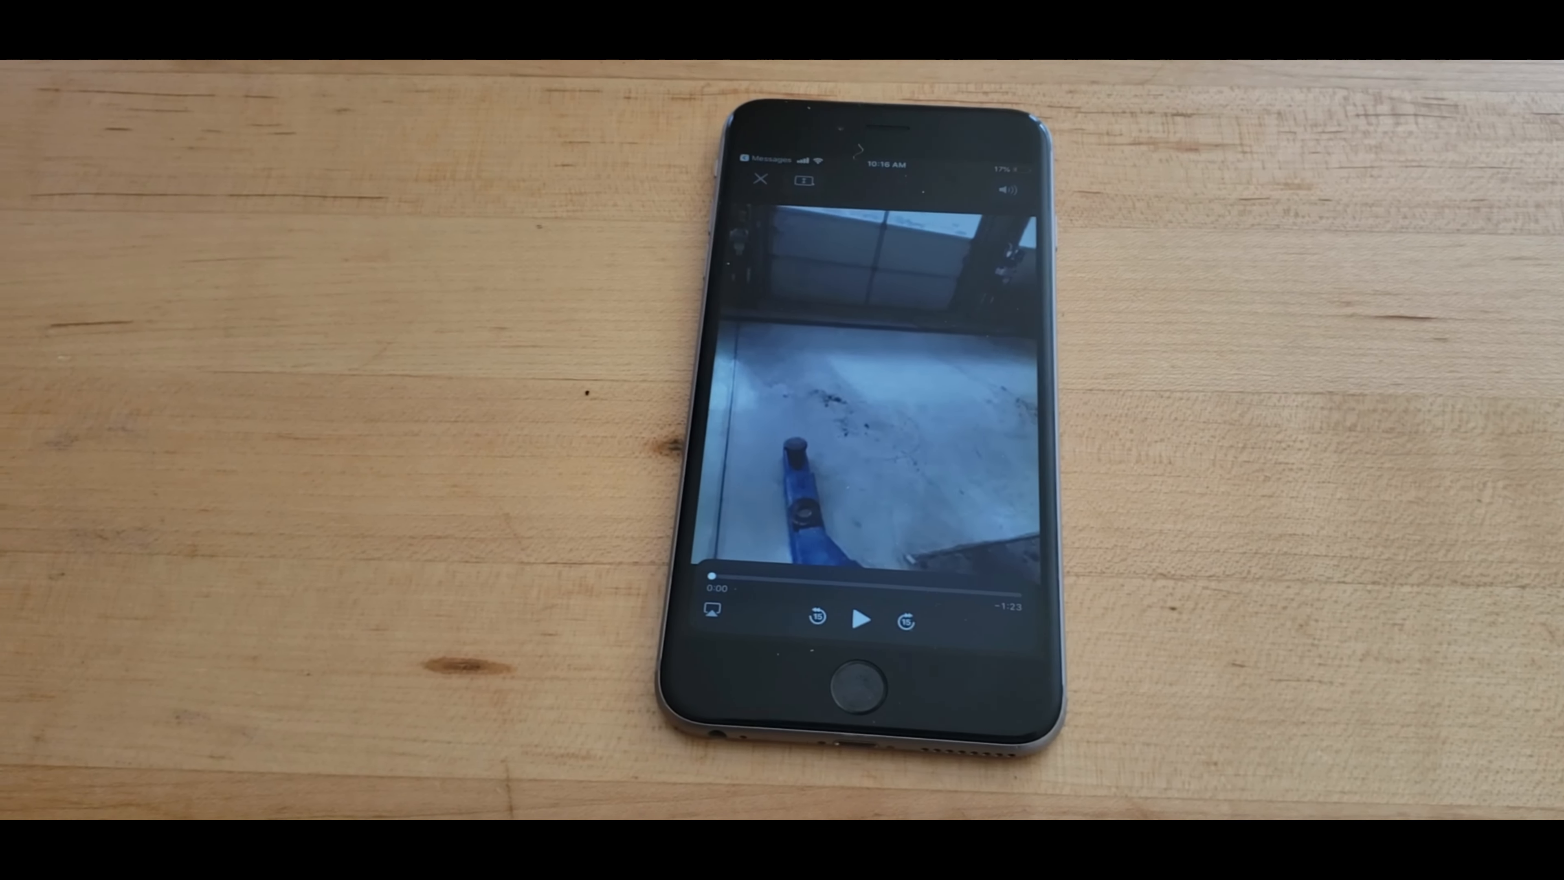
Play the full-screen video message from the beginning.
{"action": "left_click", "coordinate": [862, 619]}
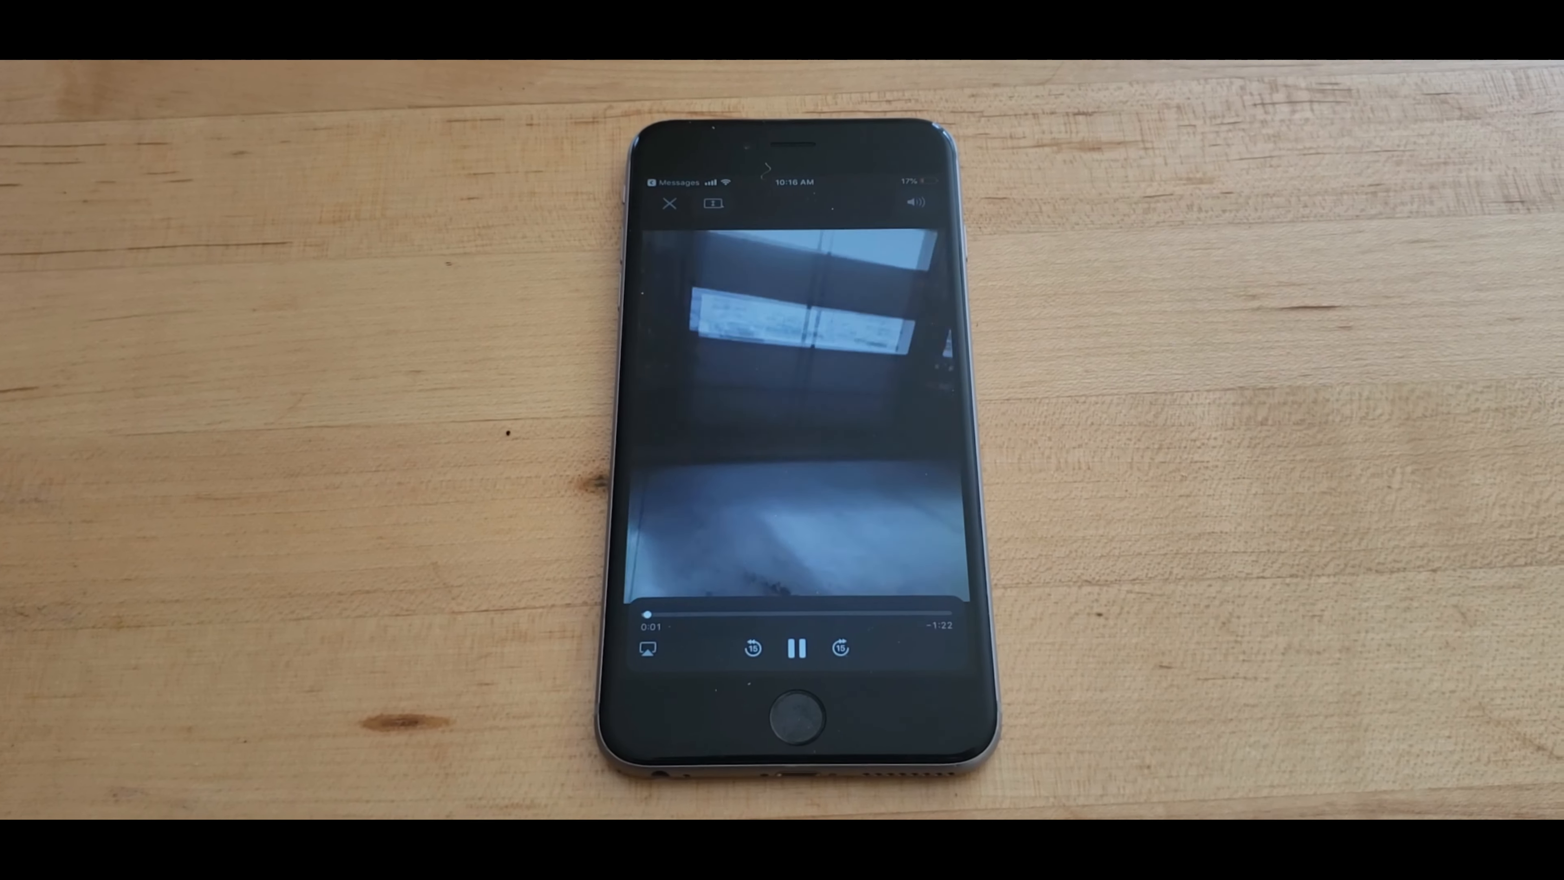